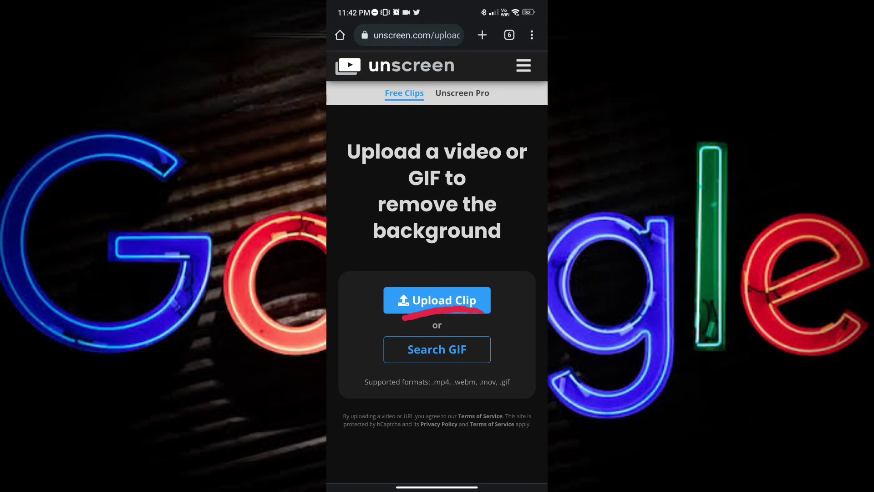
- Start an Upload Clip so the phone's video picker appears
{"action": "left_click", "coordinate": [437, 300]}
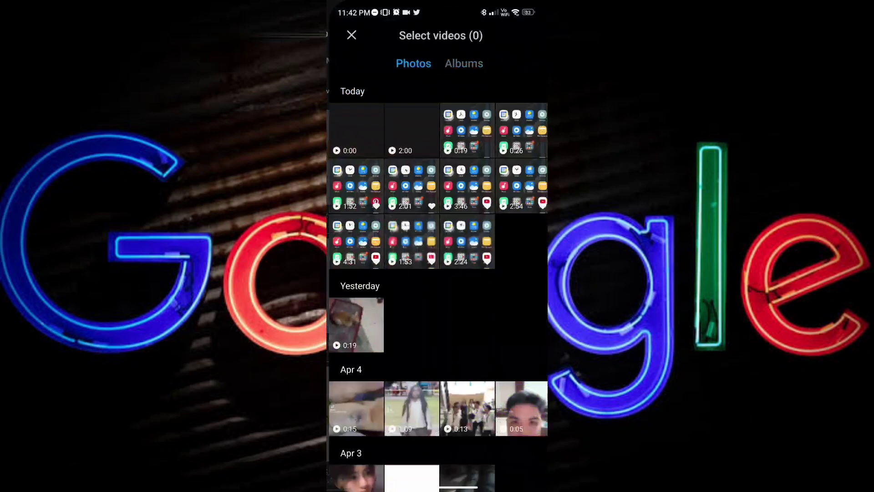
- Choose the speaker-at-podium video so Unscreen begins removing its background
{"action": "left_click", "coordinate": [460, 63]}
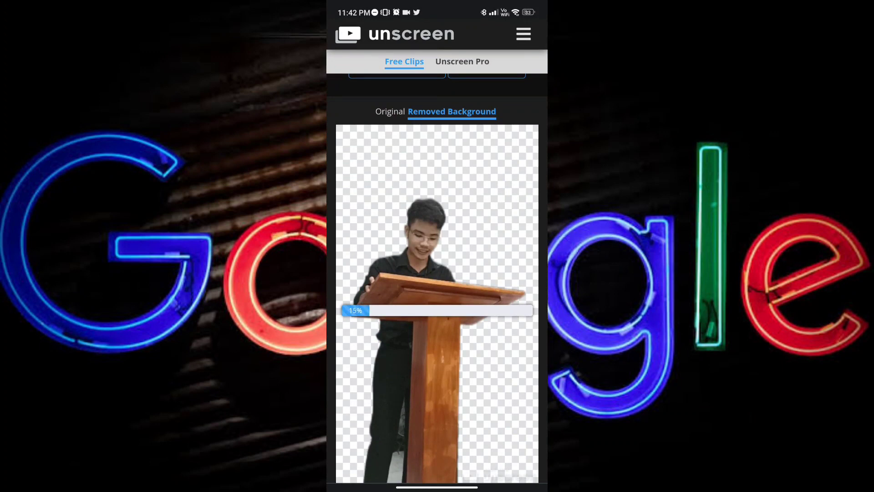
- Use Change Background's Image option to bring up the background image picker
{"action": "scroll", "scroll_direction": "down", "scroll_amount": 3}
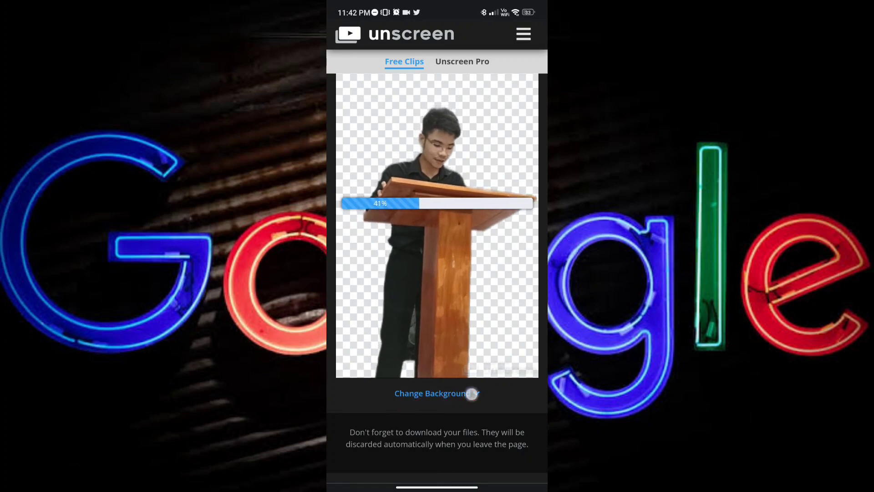
{"action": "left_click", "coordinate": [436, 393]}
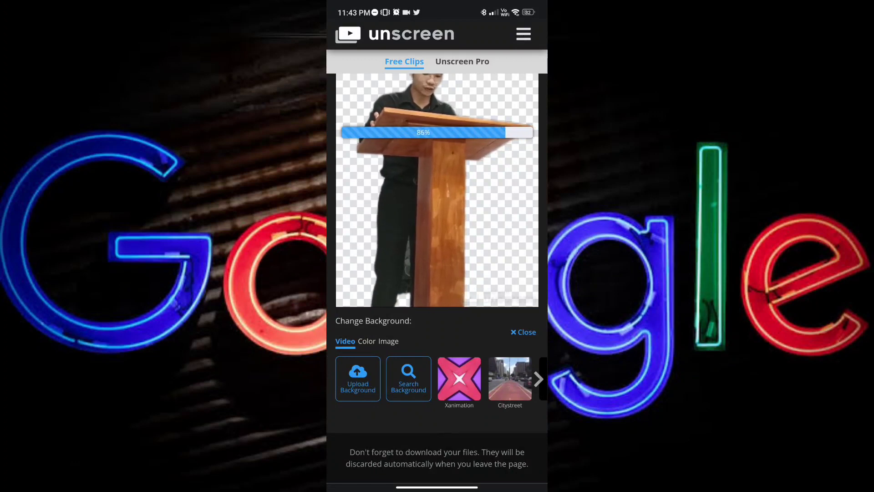
{"action": "left_click", "coordinate": [357, 378]}
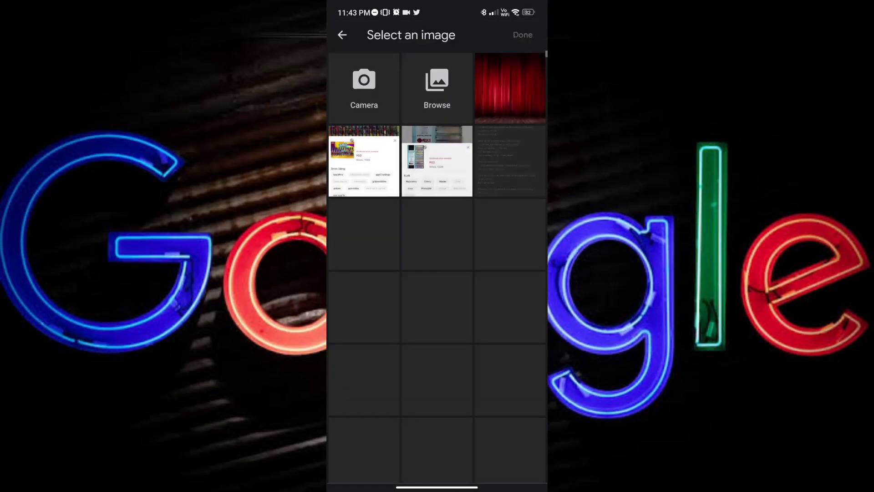
- Pick the red stage curtain picture as the clip's new background
{"action": "left_click", "coordinate": [508, 88]}
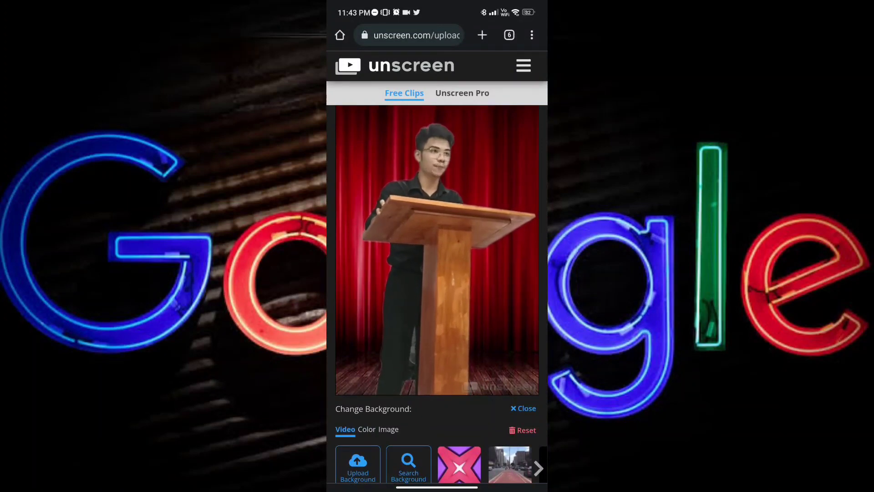
- Review the Download choices for the clip, then view the Unscreen Pro features and sign-up page
{"action": "scroll", "scroll_direction": "down", "scroll_amount": 3}
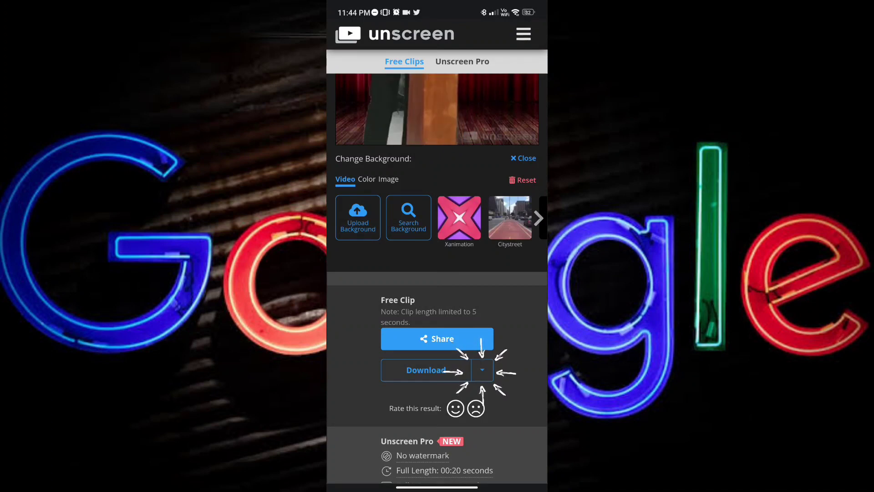
{"action": "left_click", "coordinate": [482, 370]}
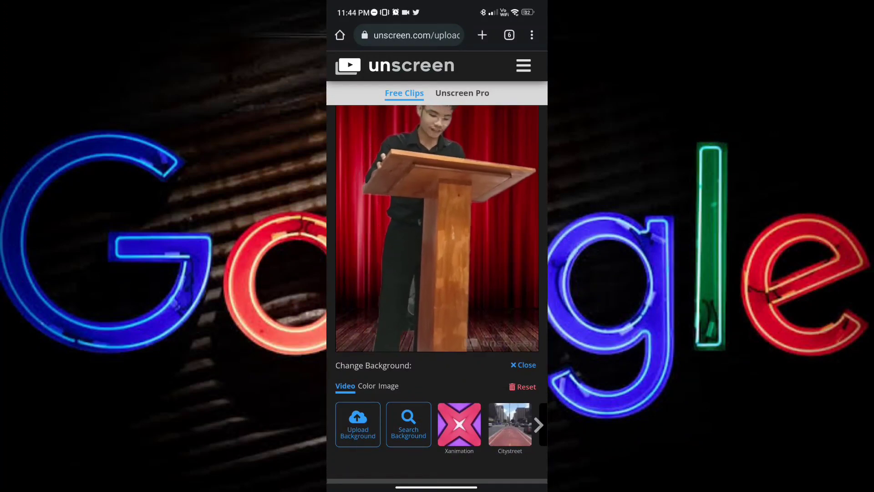
{"action": "left_click", "coordinate": [462, 93]}
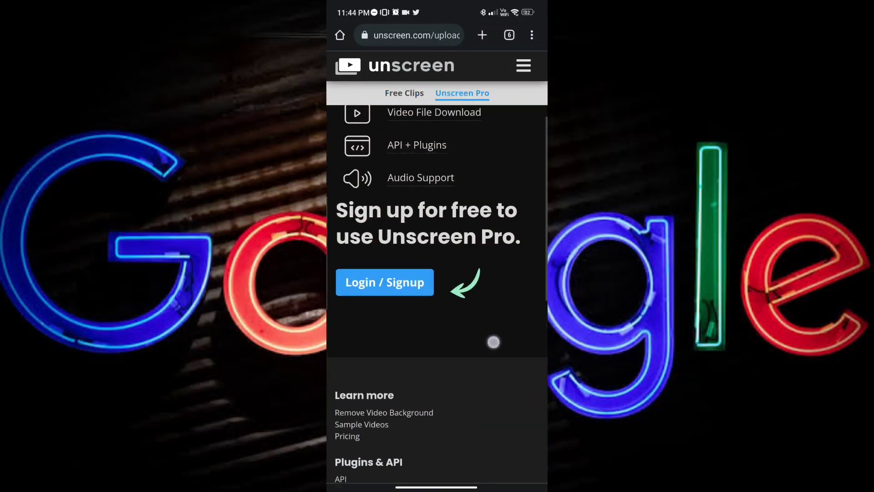
{"action": "scroll", "scroll_direction": "down", "scroll_amount": 3}
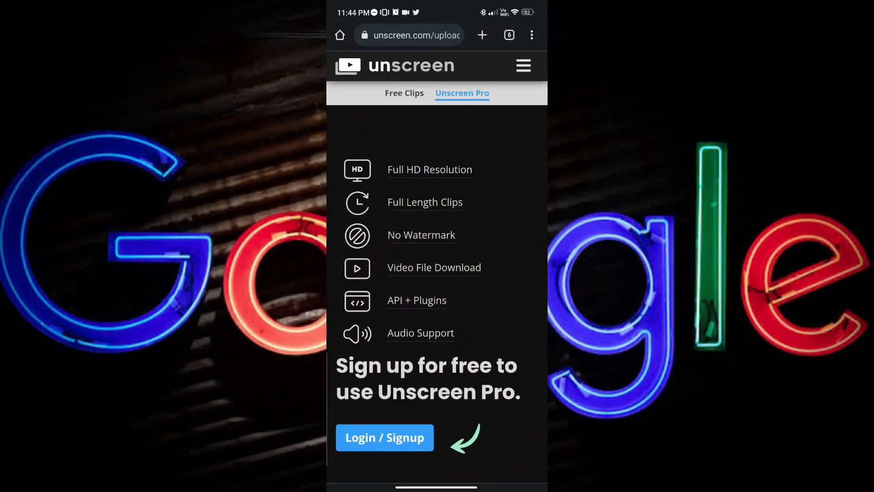